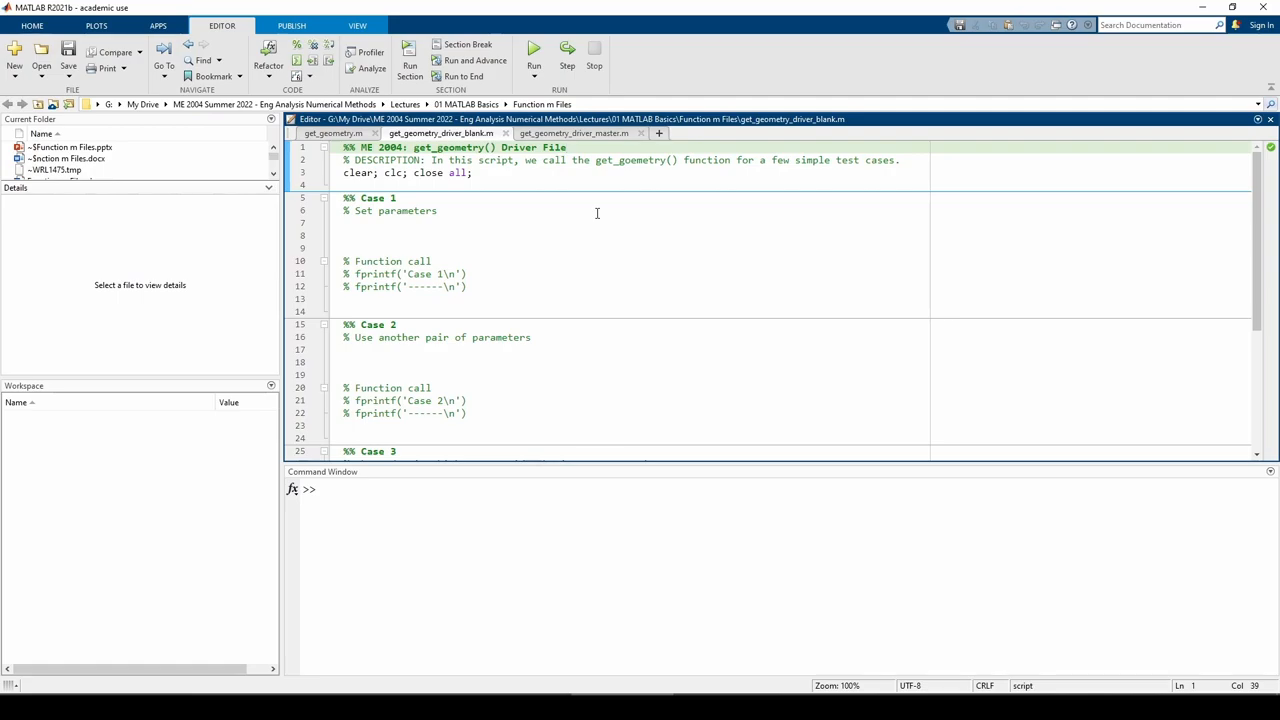
- Review get_geometry's fprintf lines for dimensions, perimeter and area, then append 'ss' to the function name
{"action": "left_click", "coordinate": [332, 132]}
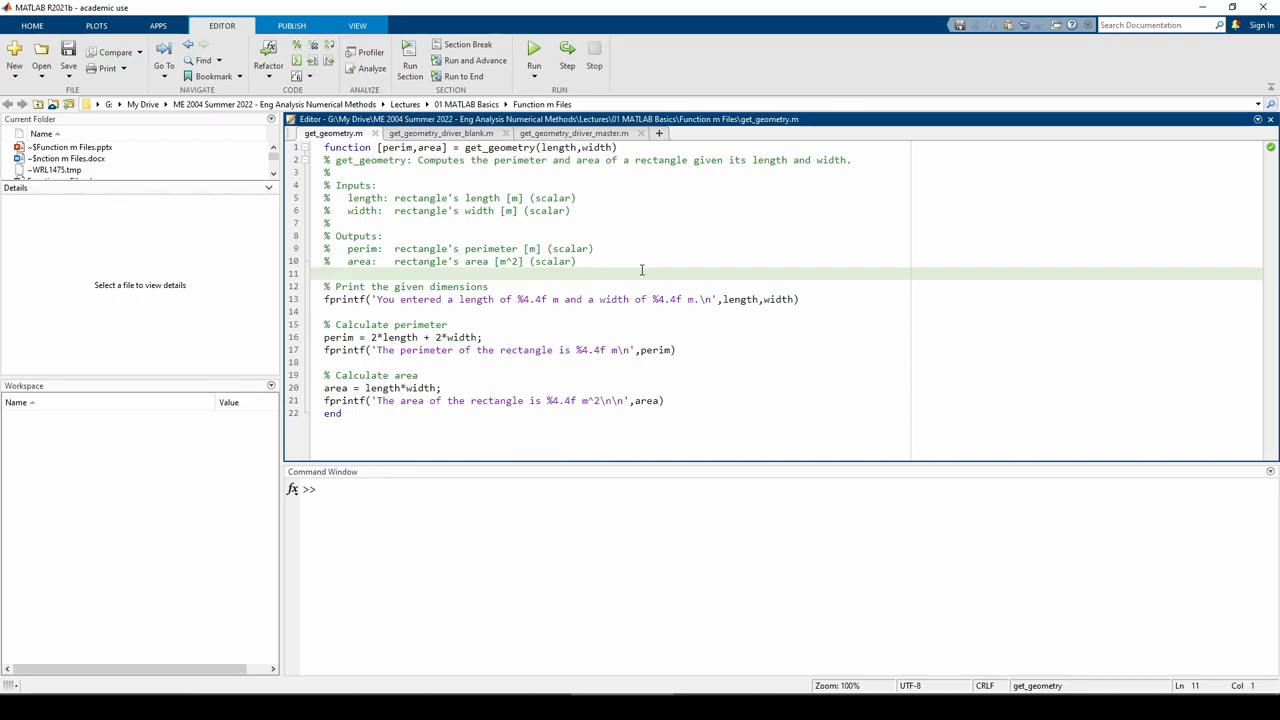
{"action": "left_click", "coordinate": [800, 300]}
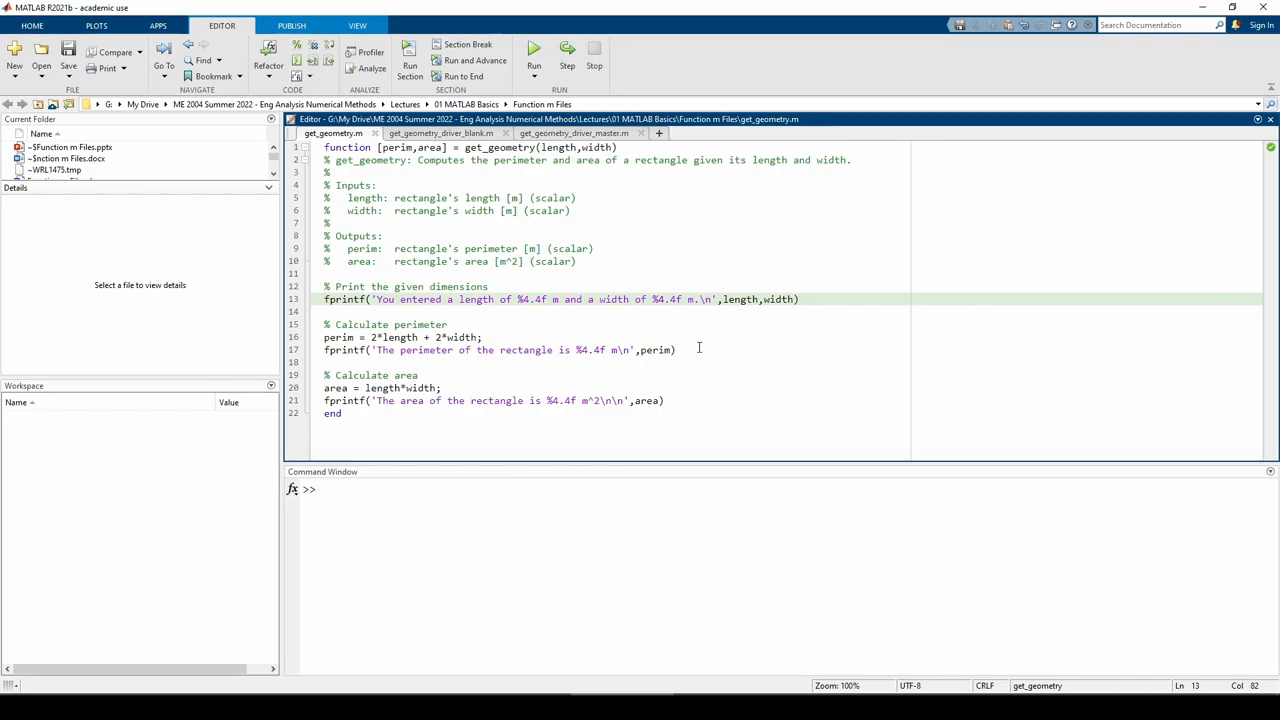
{"action": "left_click", "coordinate": [676, 350]}
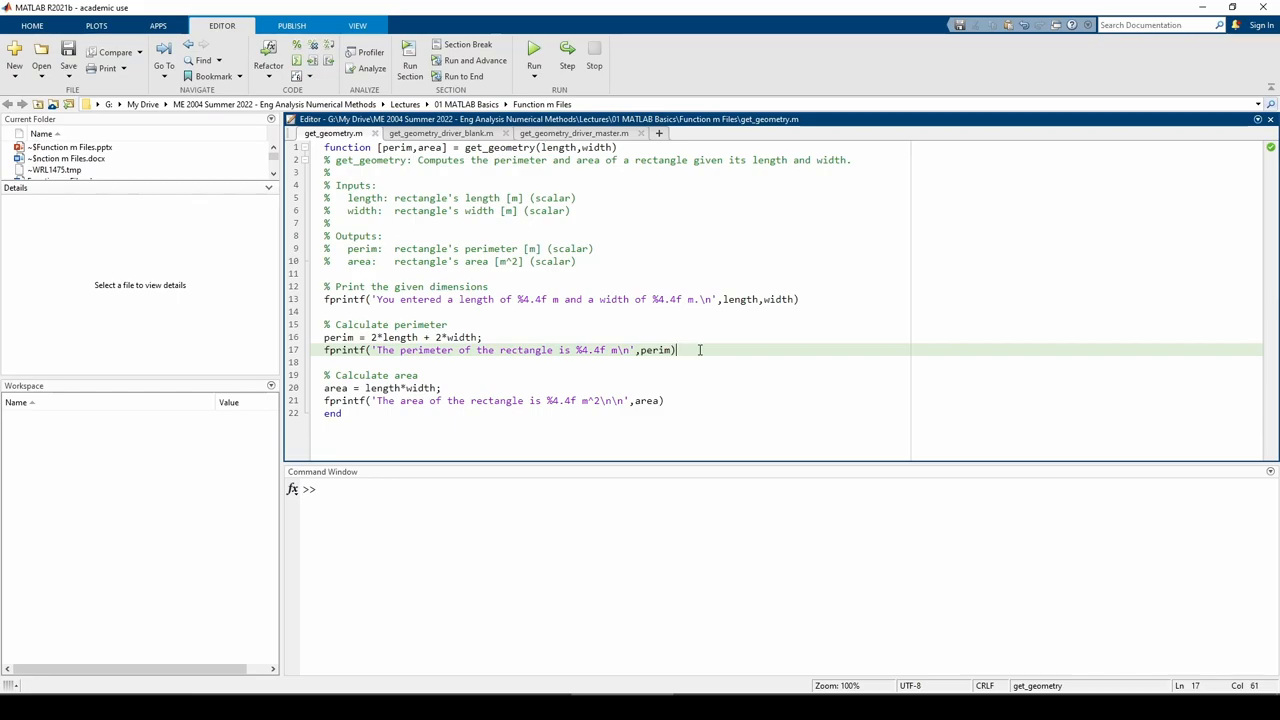
{"action": "left_click", "coordinate": [664, 400]}
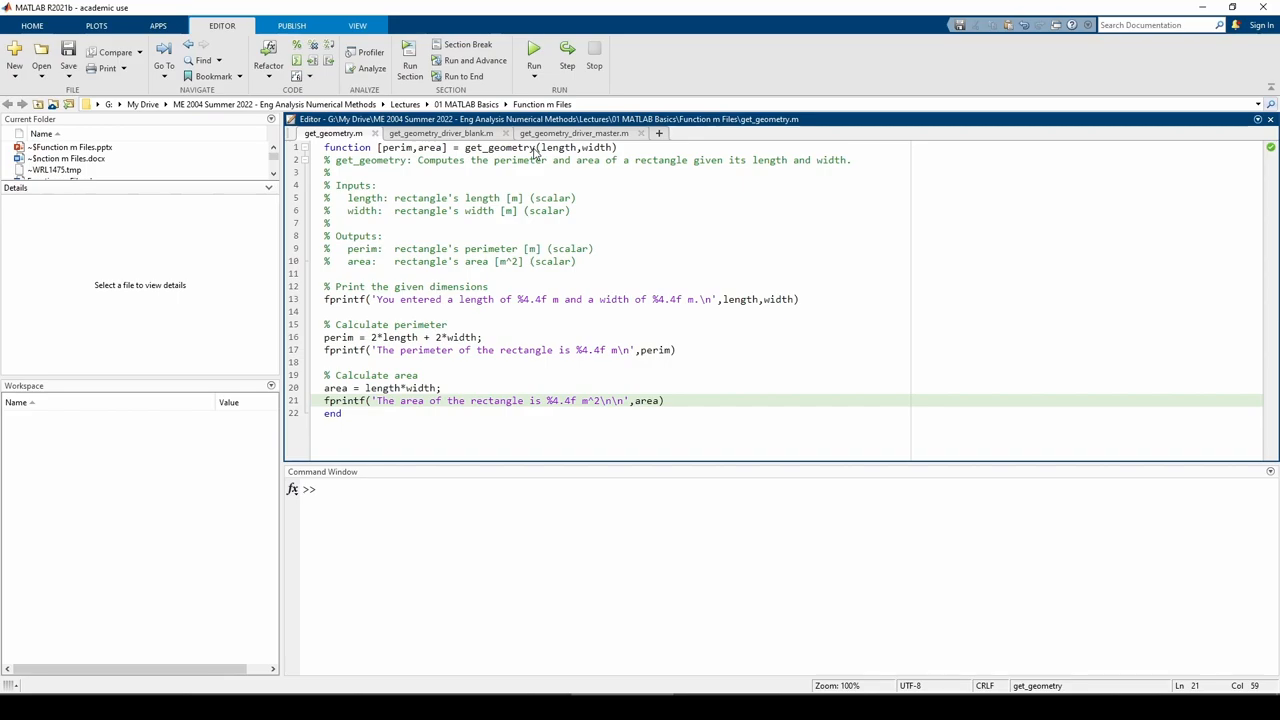
{"action": "type", "text": "ssss"}
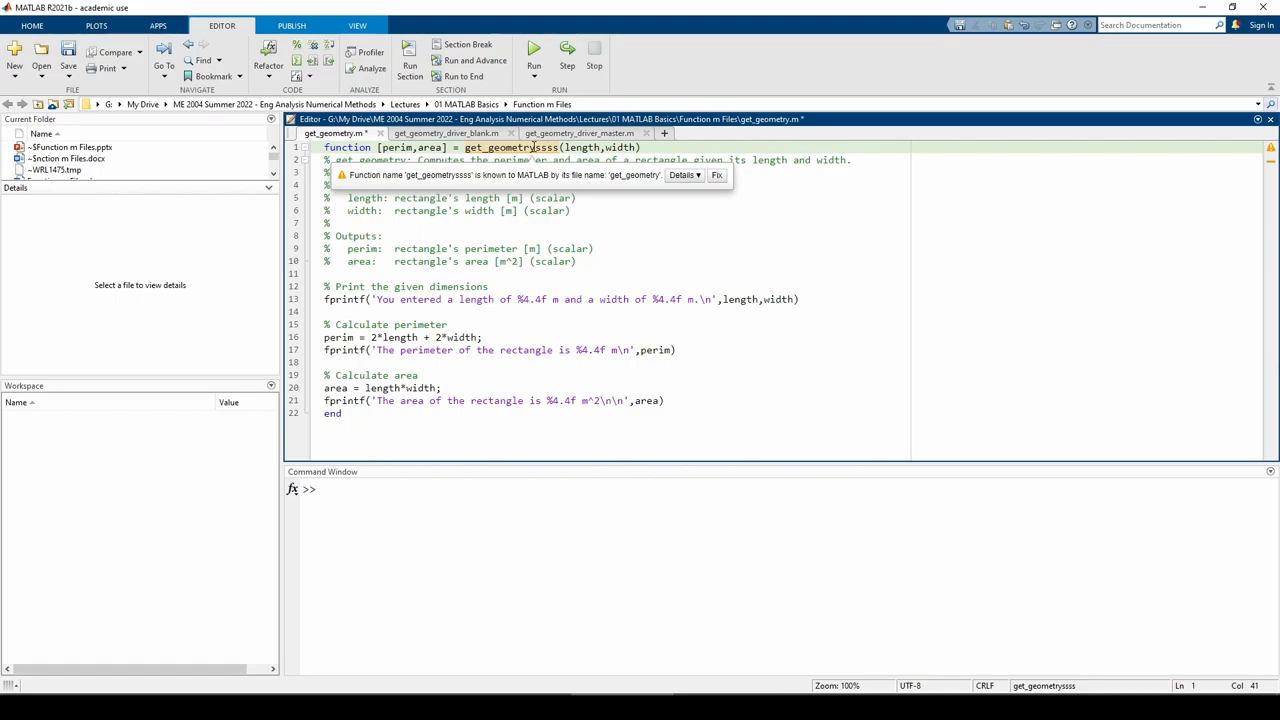
- Restore the function name to get_geometry and return to the blank driver script
{"action": "left_click", "coordinate": [716, 176]}
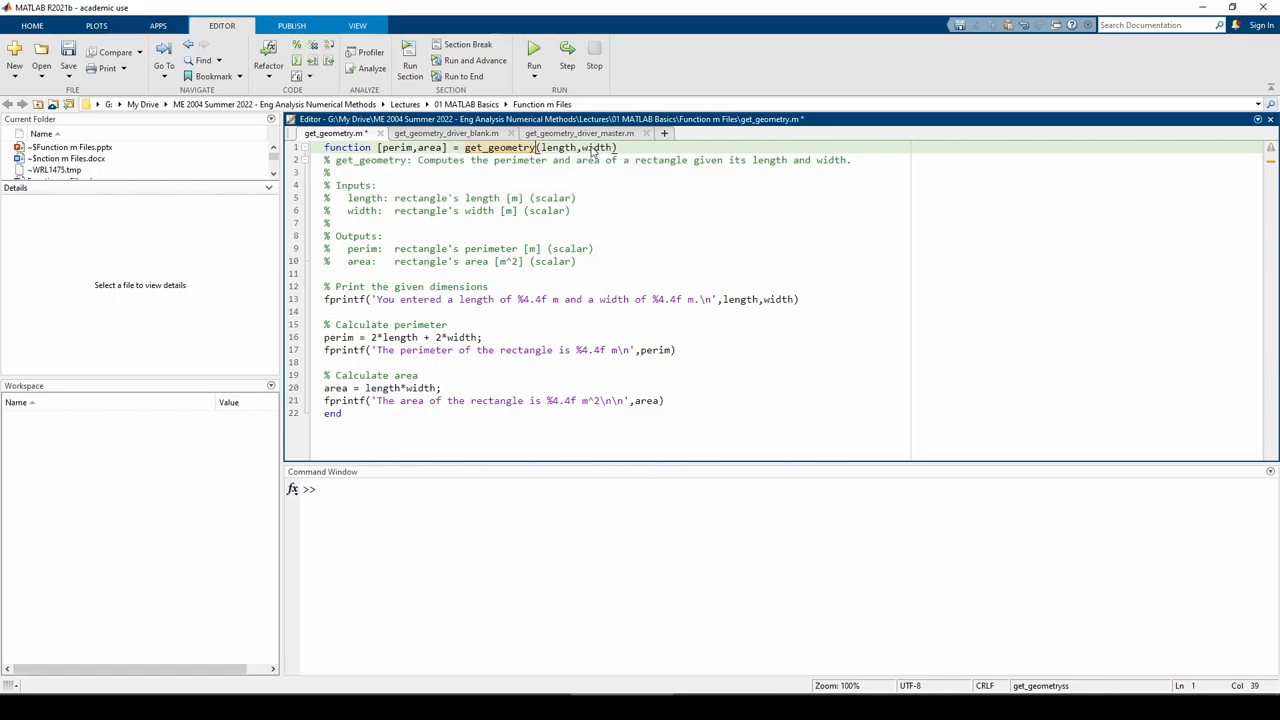
{"action": "left_click", "coordinate": [440, 132]}
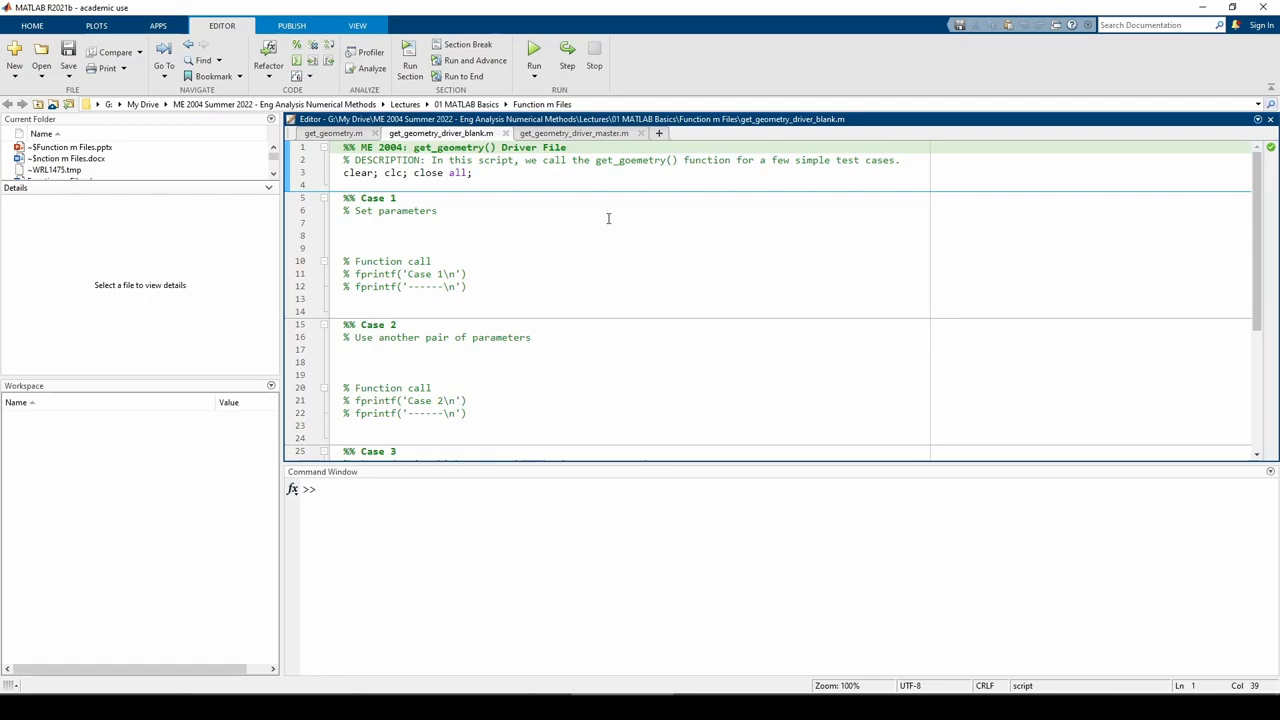
- Write Case 1 with length = 10 and the call [perim,area] = get_geometry(length,width)
{"action": "left_click", "coordinate": [564, 148]}
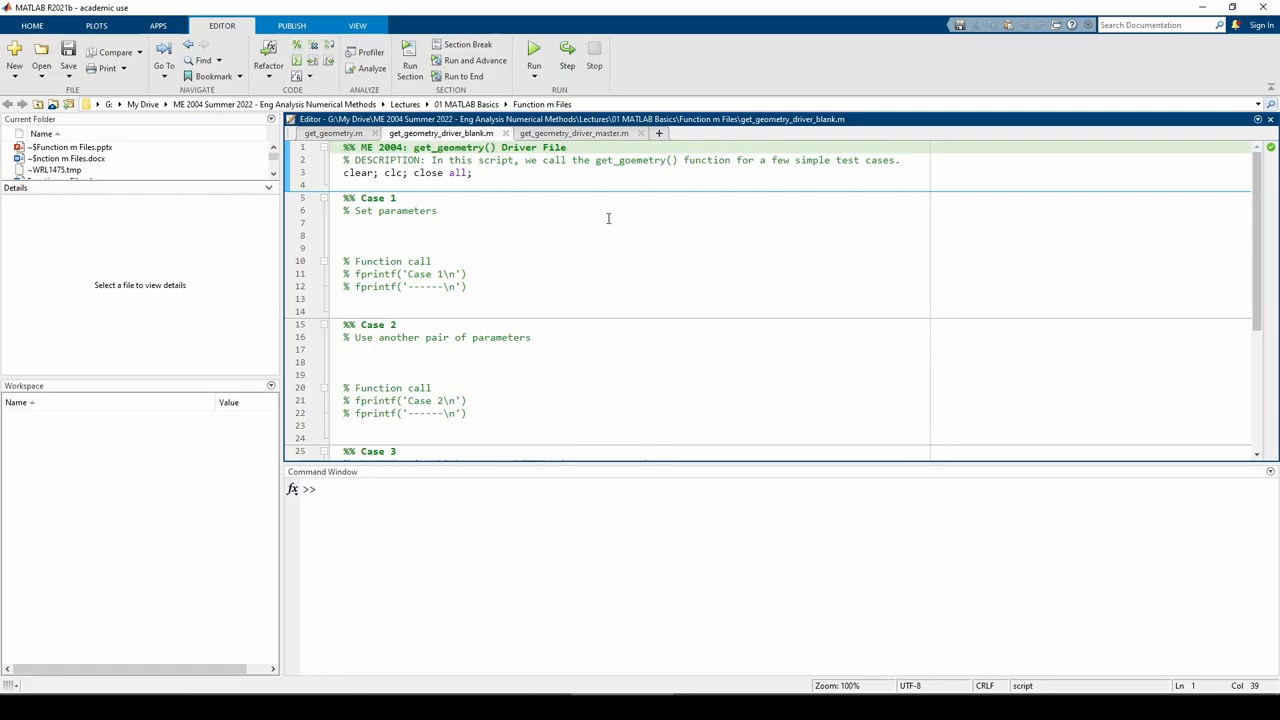
{"action": "type", "text": "length"}
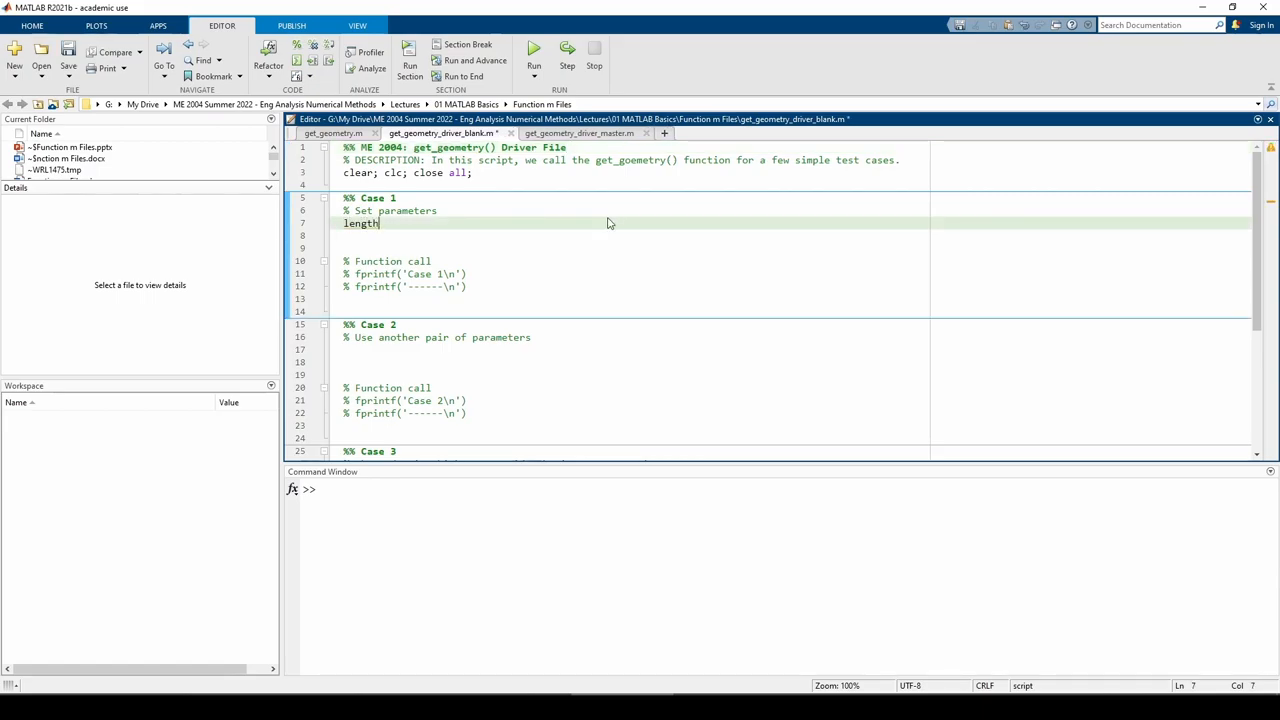
{"action": "type", "text": "= 10;"}
{"action": "left_click", "coordinate": [634, 234]}
{"action": "type", "text": "width = 20;"}
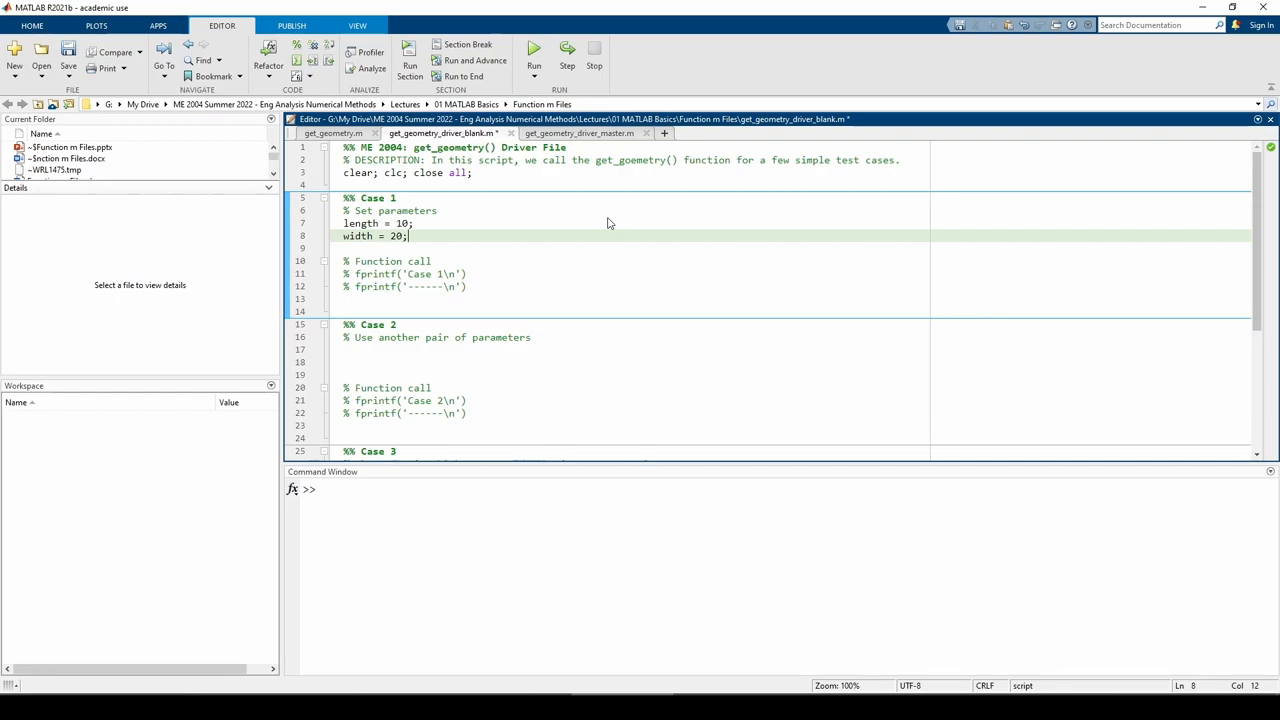
{"action": "left_click", "coordinate": [332, 132]}
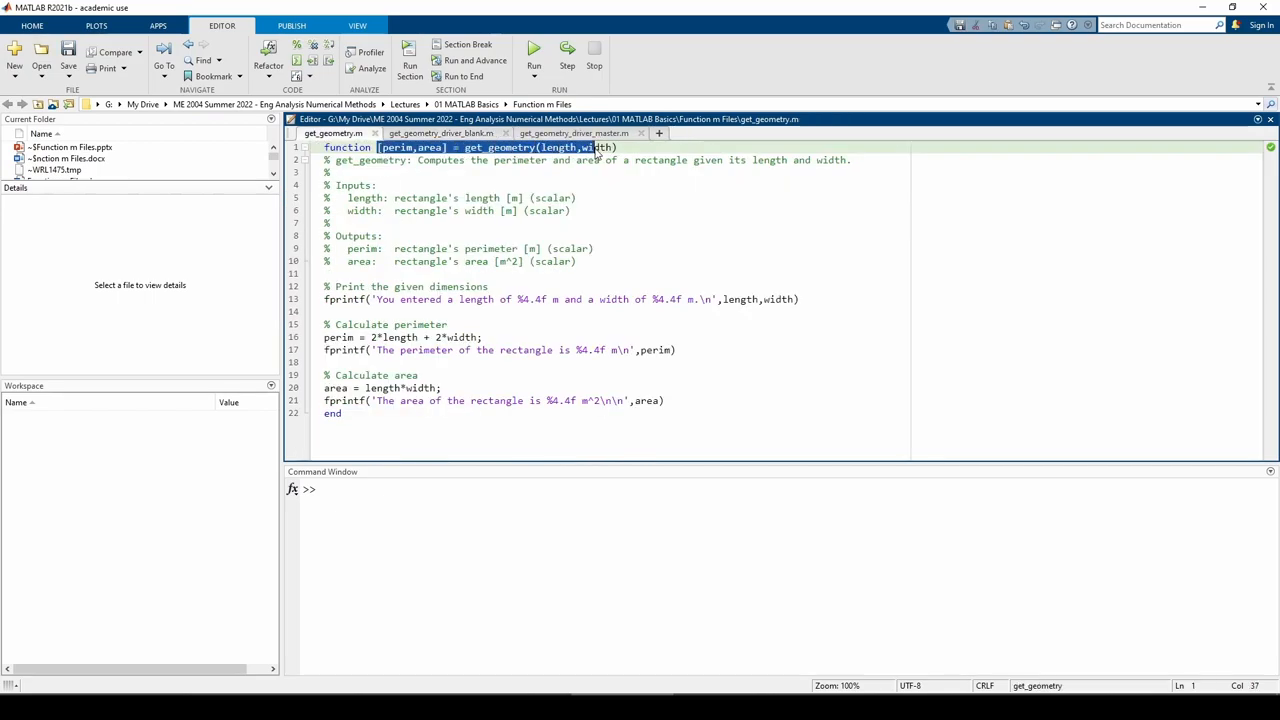
{"action": "left_click", "coordinate": [440, 132]}
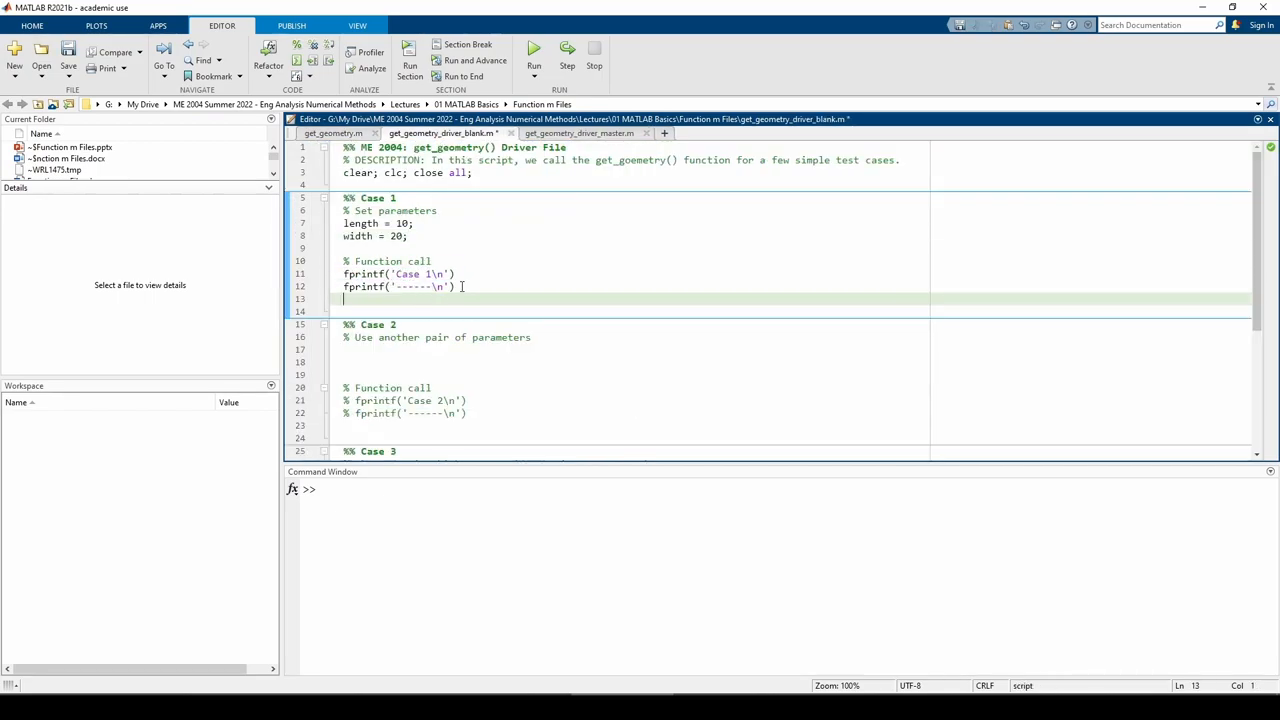
{"action": "type", "text": "[perim,area] = get_geometry(length,width)"}
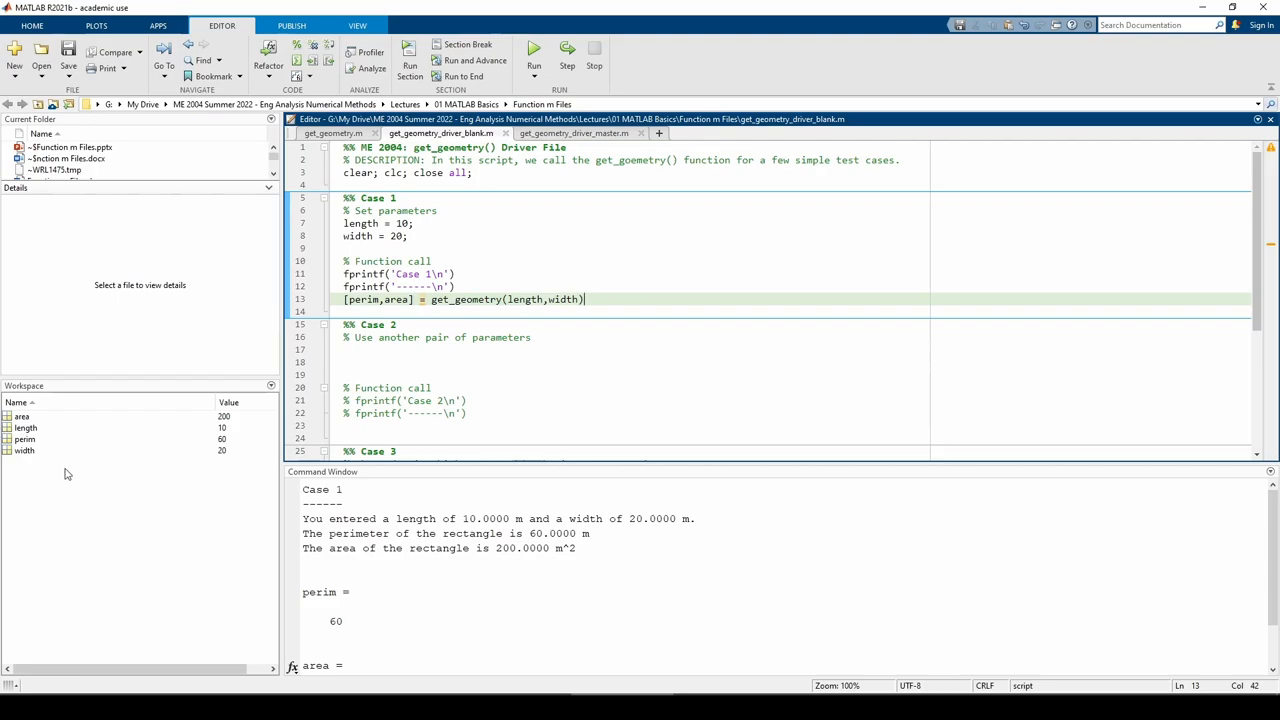
{"action": "mouse_move", "coordinate": [64, 464]}
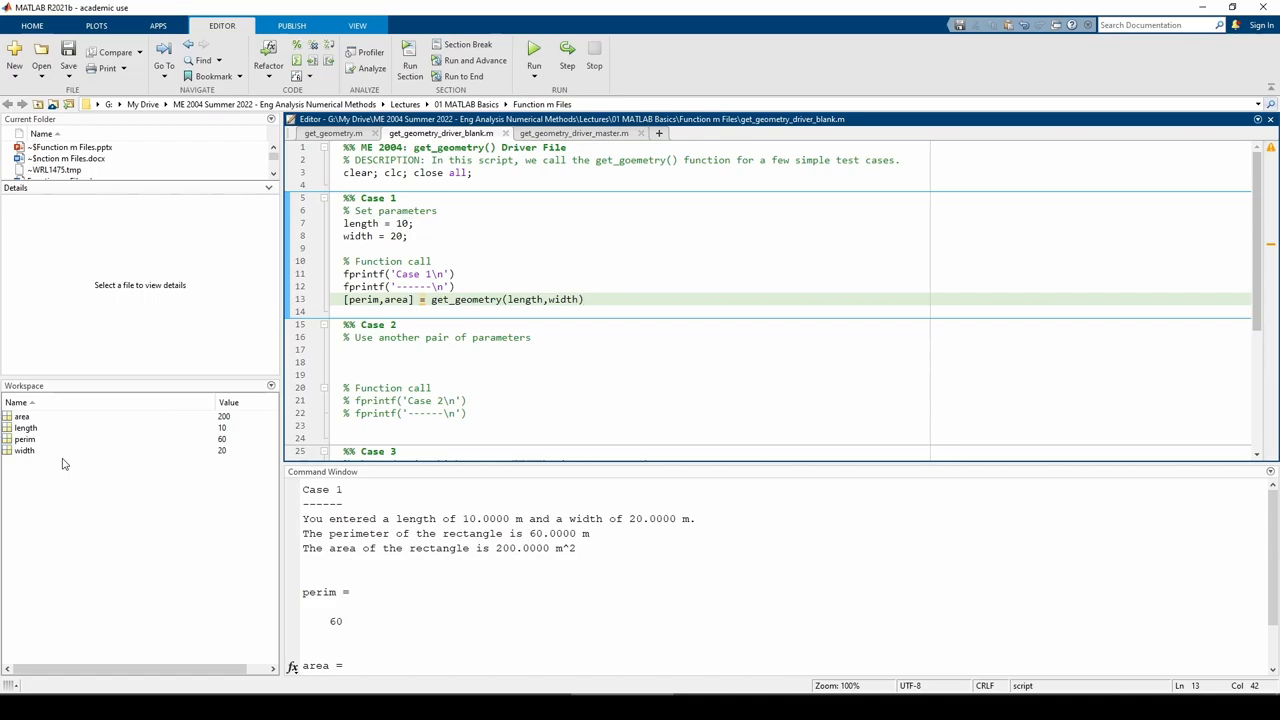
- Set the Case 2 parameter length = 3
{"action": "left_click", "coordinate": [584, 300]}
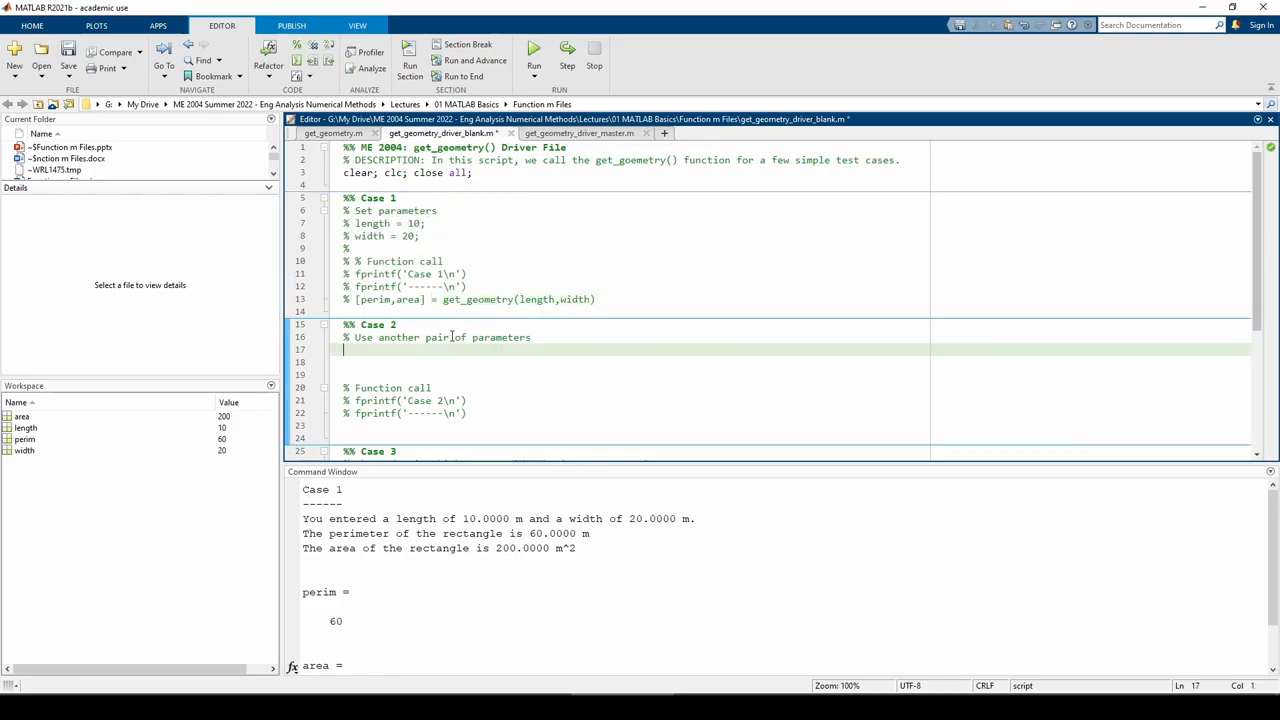
{"action": "type", "text": "length = 3;"}
{"action": "left_click", "coordinate": [634, 426]}
{"action": "type", "text": "[~,area] = get_geometry(length,width);"}
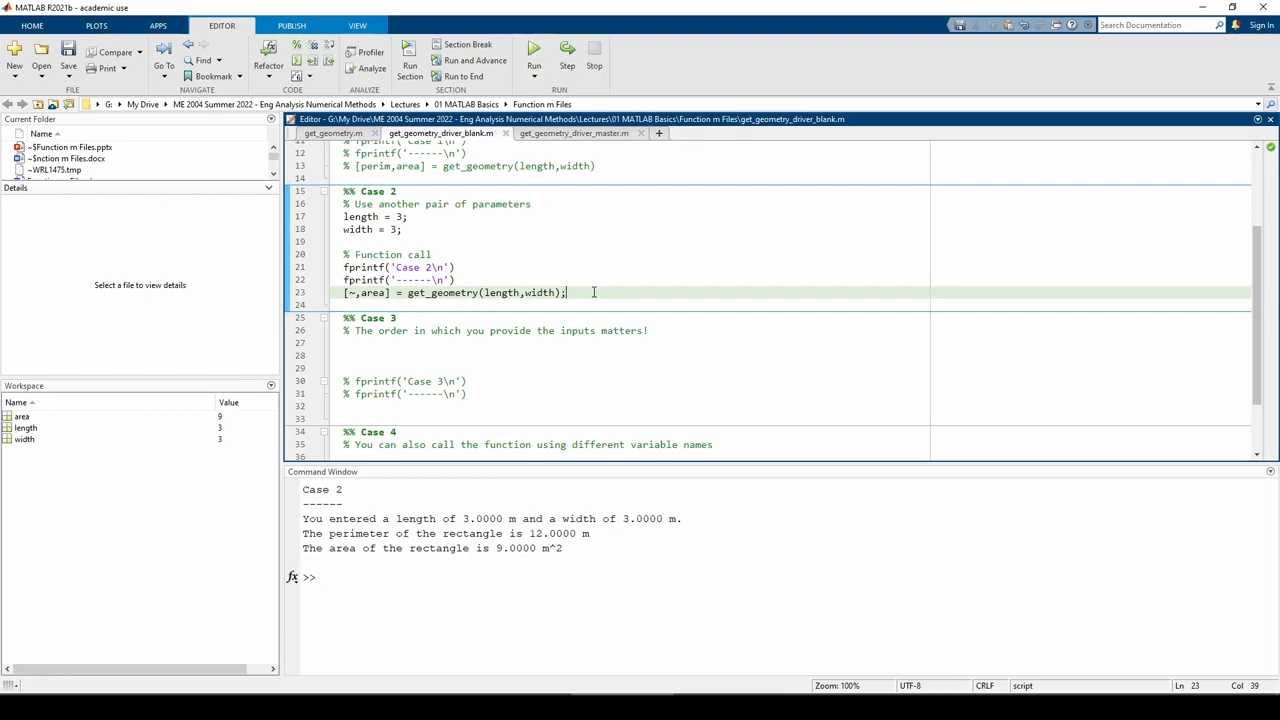
{"action": "mouse_move", "coordinate": [536, 314]}
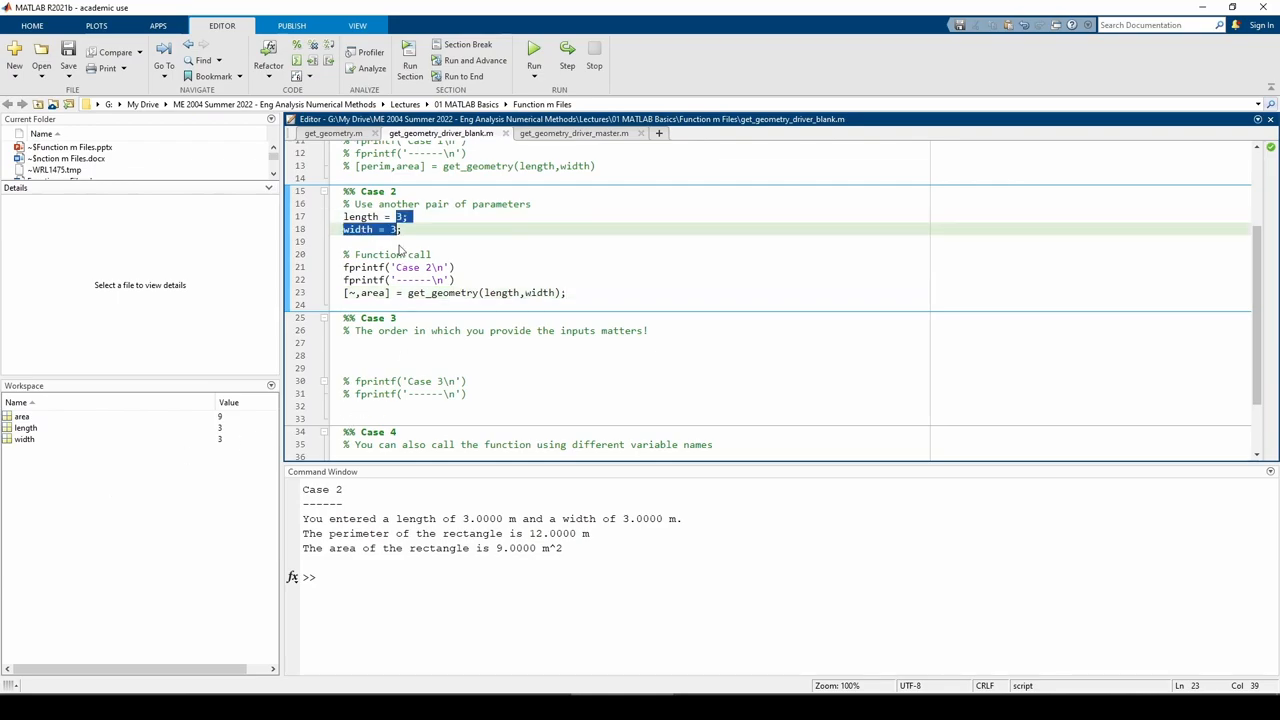
- Call get_geometry(width,length) with swapped arguments in Case 3 and run the script
{"action": "type", "text": "length = 1;"}
{"action": "left_click", "coordinate": [634, 406]}
{"action": "type", "text": "[perim,area] = get_geometry(width);"}
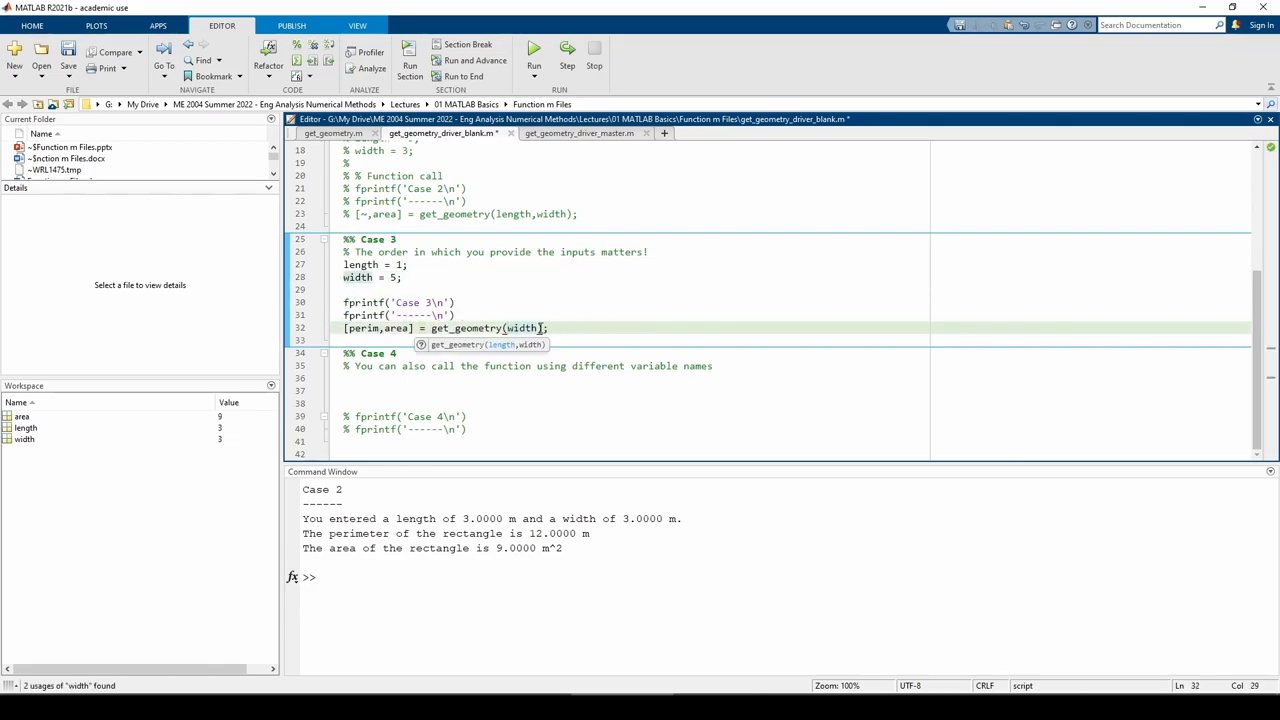
{"action": "type", "text": ",length"}
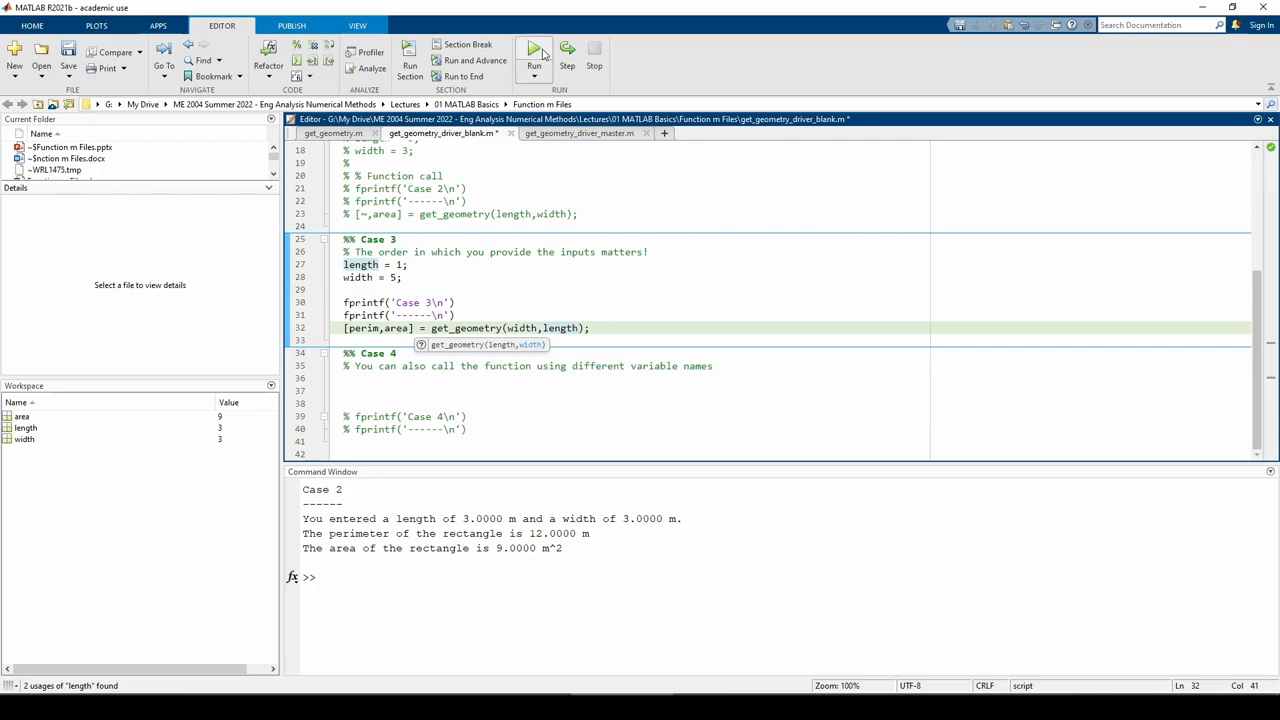
{"action": "left_click", "coordinate": [534, 48]}
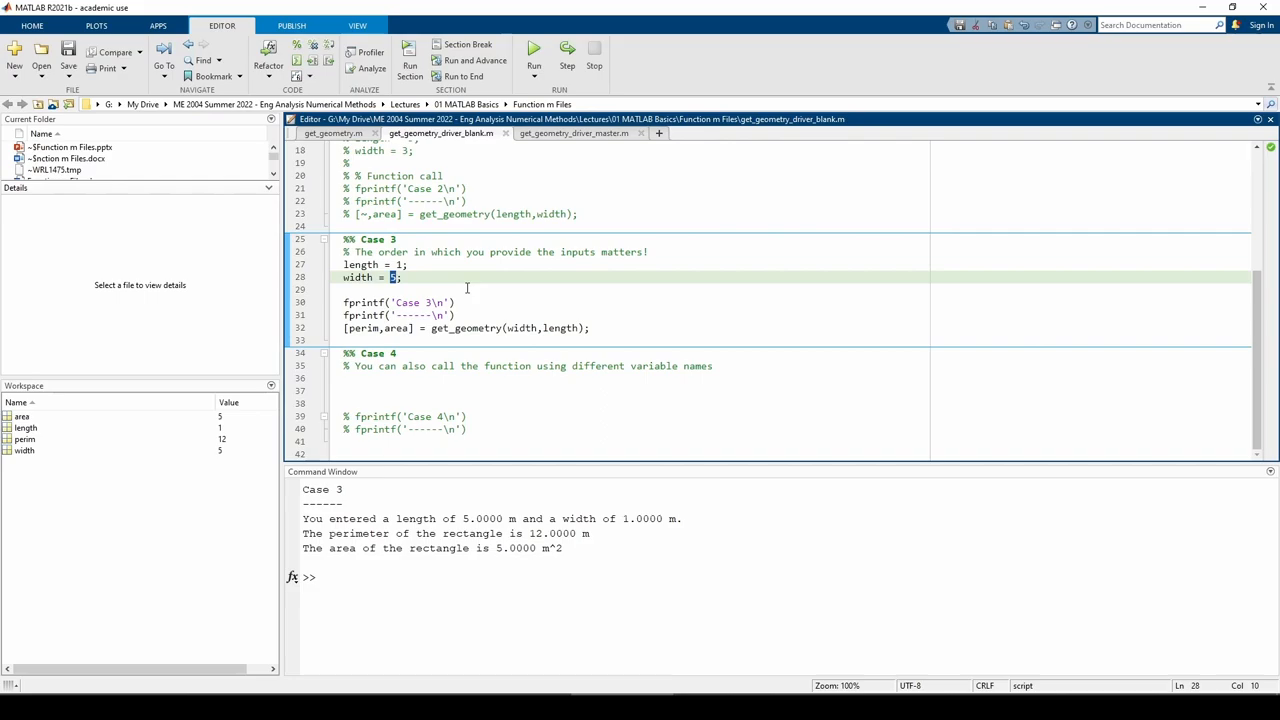
{"action": "mouse_move", "coordinate": [528, 320]}
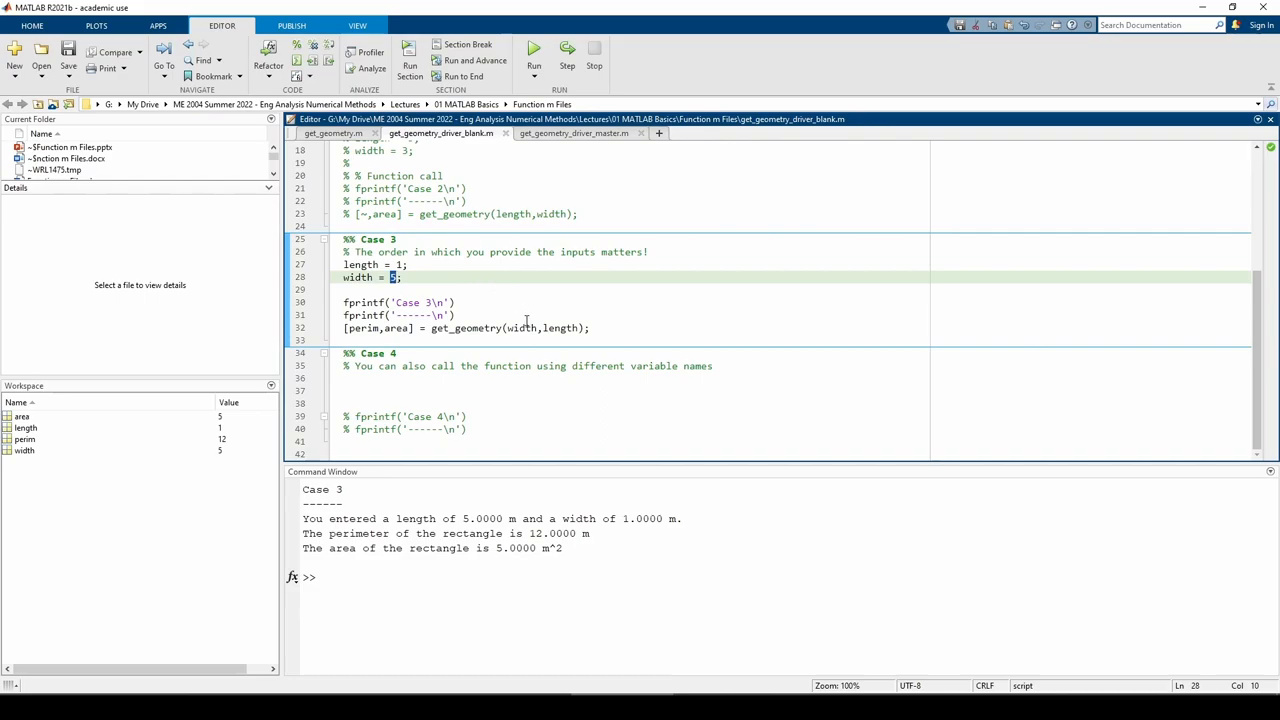
{"action": "mouse_move", "coordinate": [608, 328]}
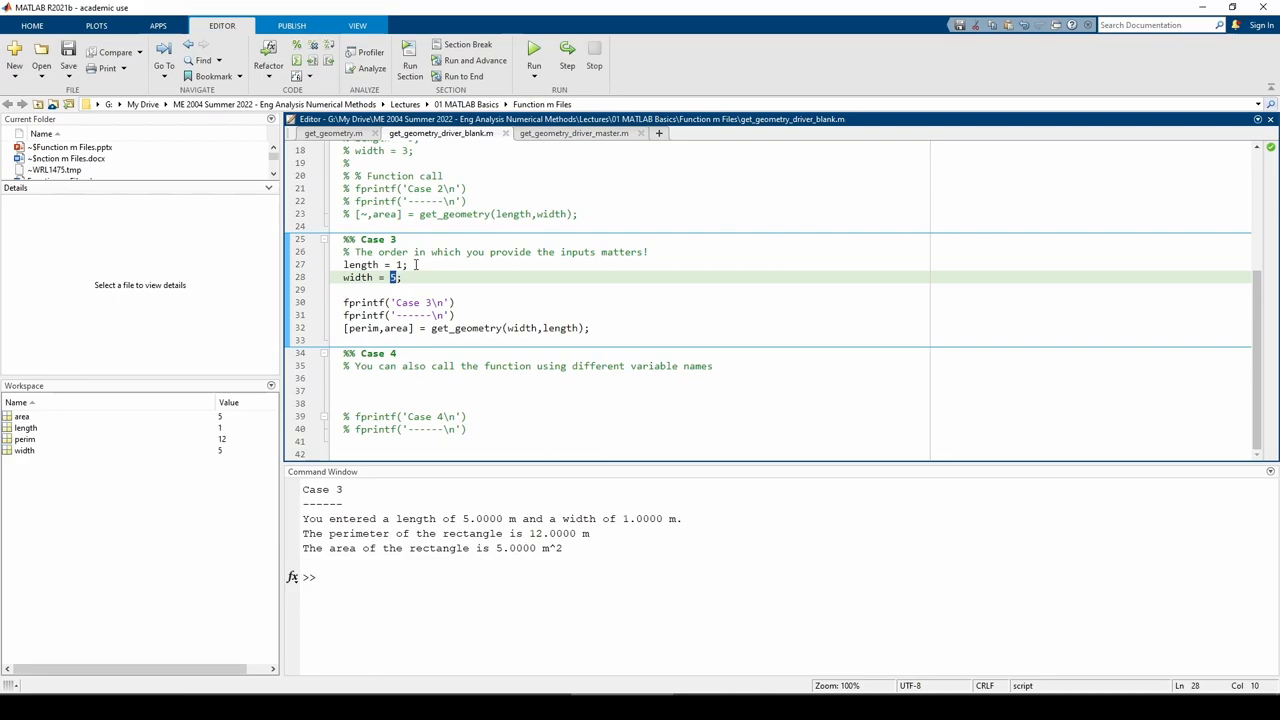
{"action": "mouse_move", "coordinate": [700, 524]}
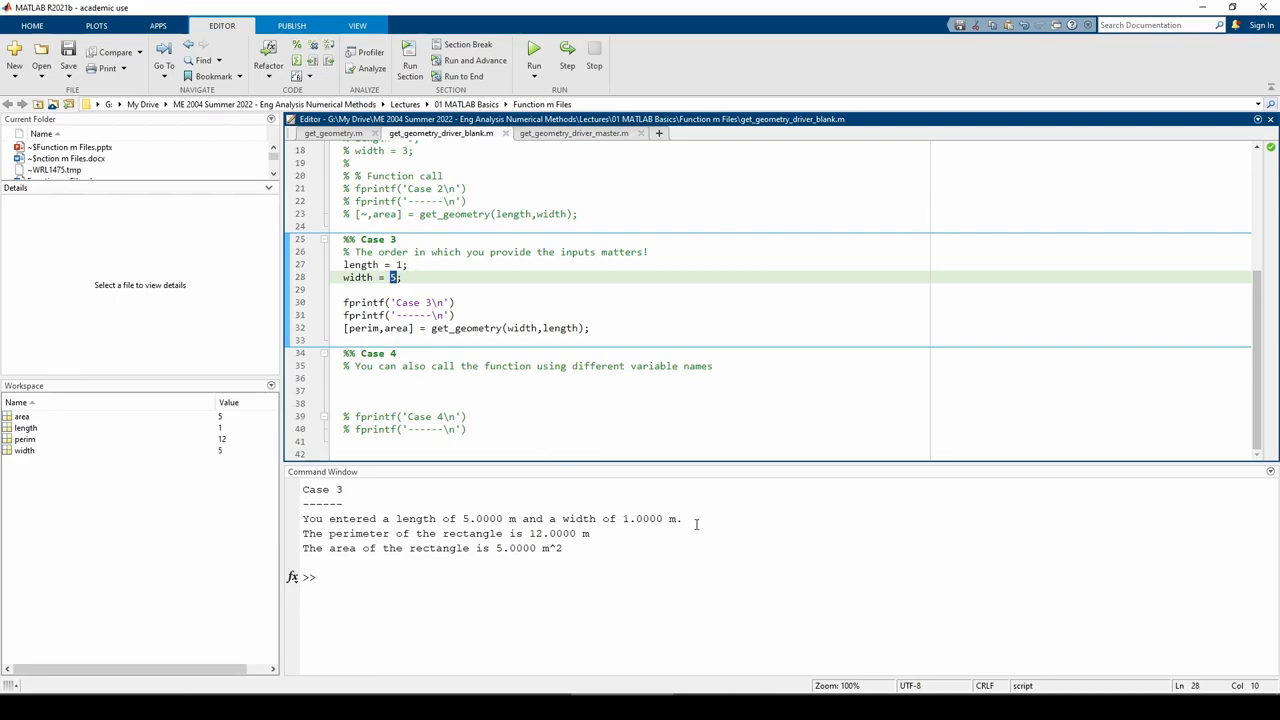
{"action": "mouse_move", "coordinate": [548, 420]}
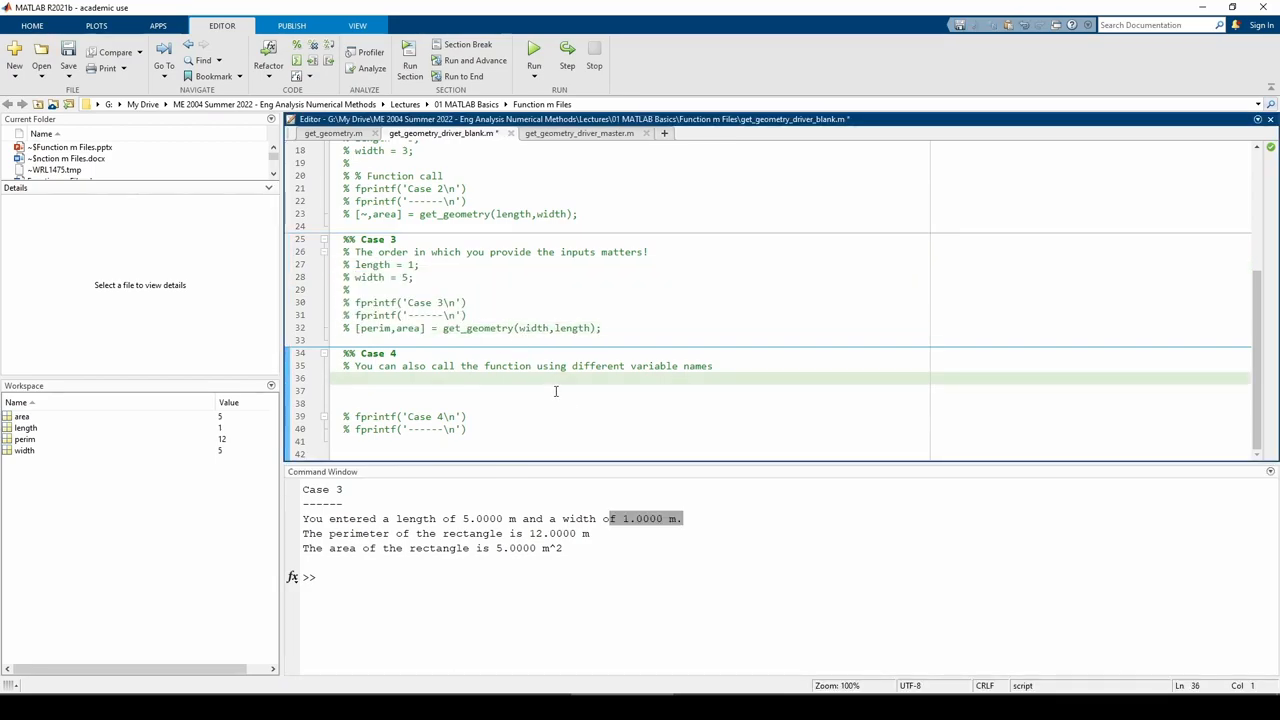
- Define length_of_rectangle and width_of_rectangle = 5 for Case 4 and move to add its call
{"action": "type", "text": "length_of_rectangle = 1;"}
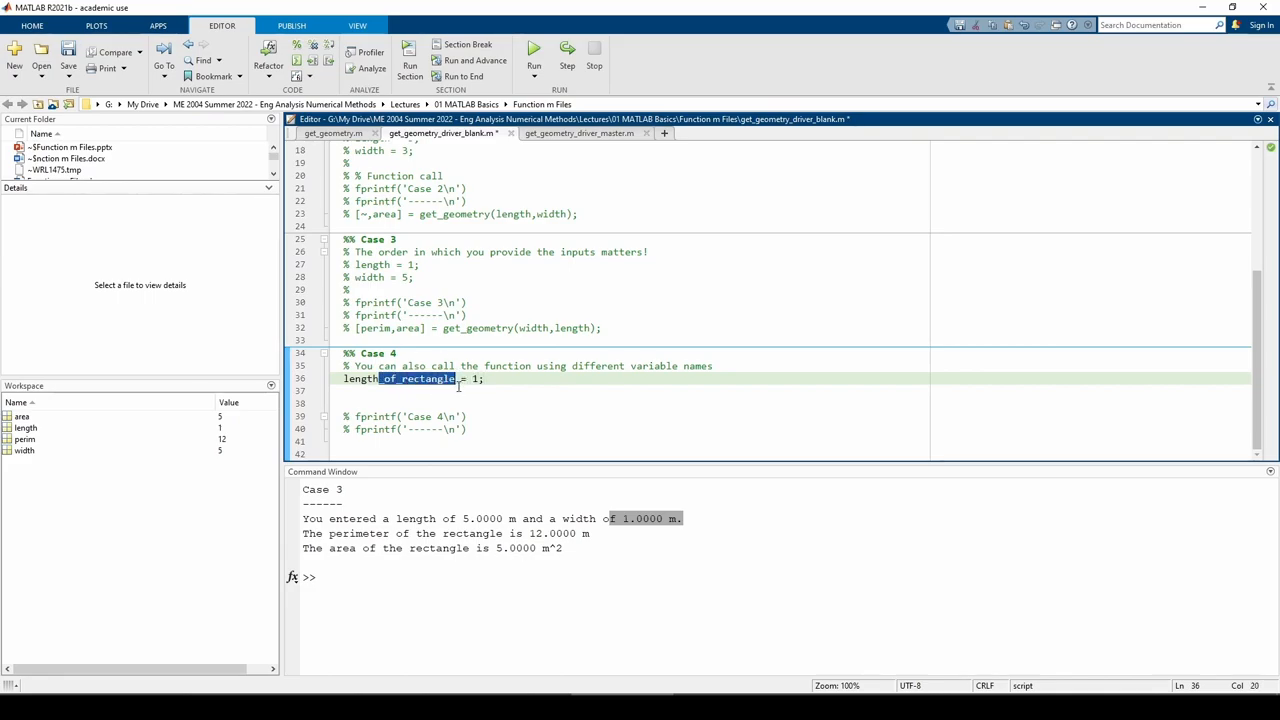
{"action": "type", "text": "width_of_rectangle = 5;"}
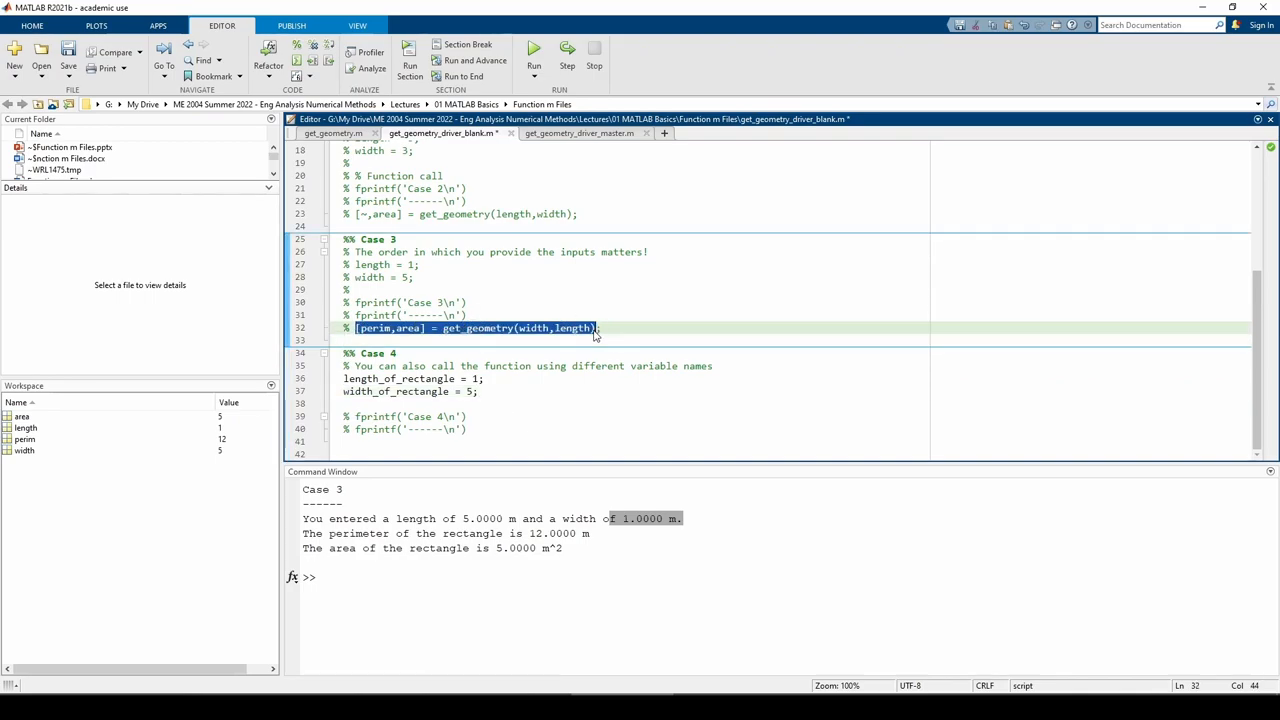
{"action": "left_click", "coordinate": [464, 212]}
{"action": "type", "text": "[perimeter_of_rectangle,area_of_rectangle] = get_geometry(length_of_rectangle,width_of_rectangle);"}
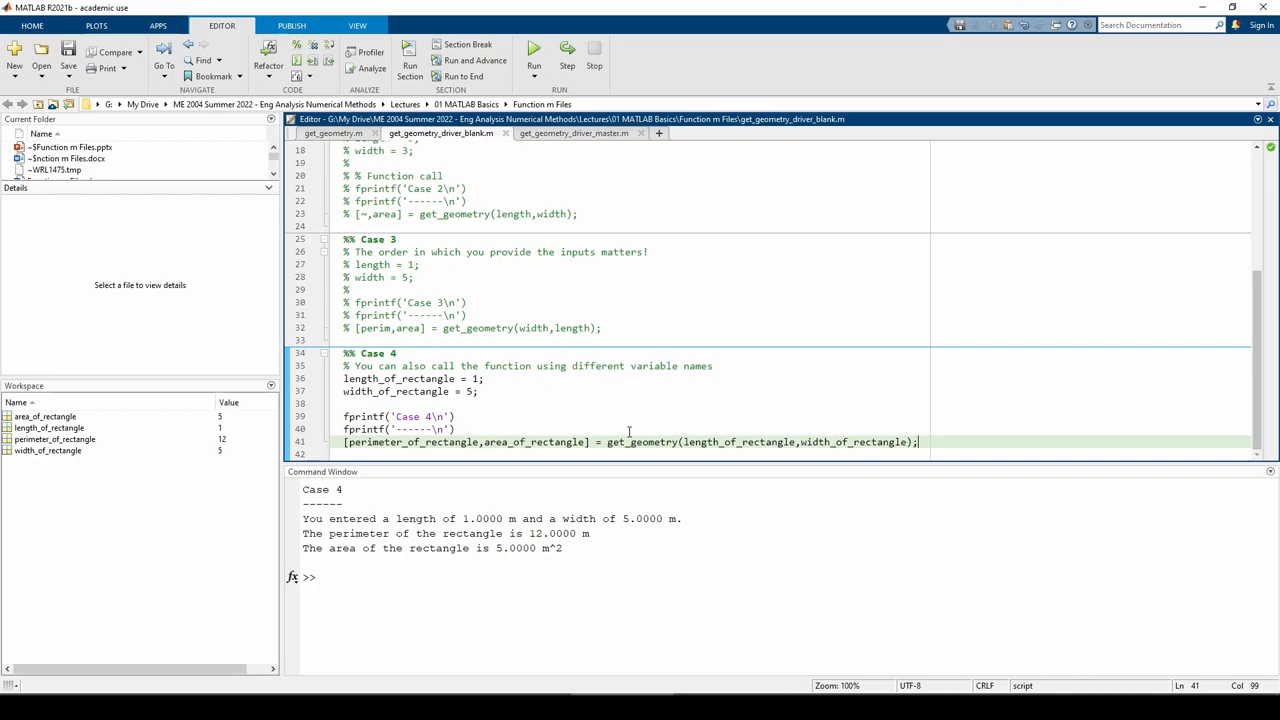
{"action": "mouse_move", "coordinate": [528, 436]}
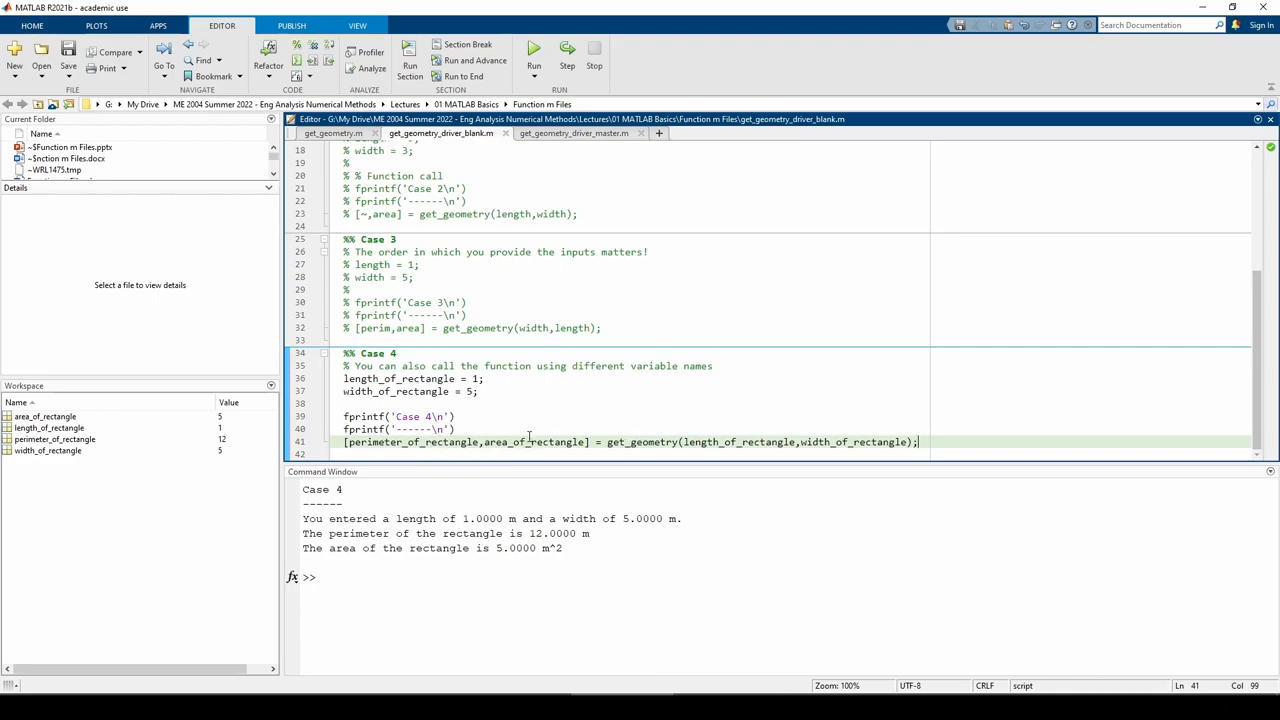